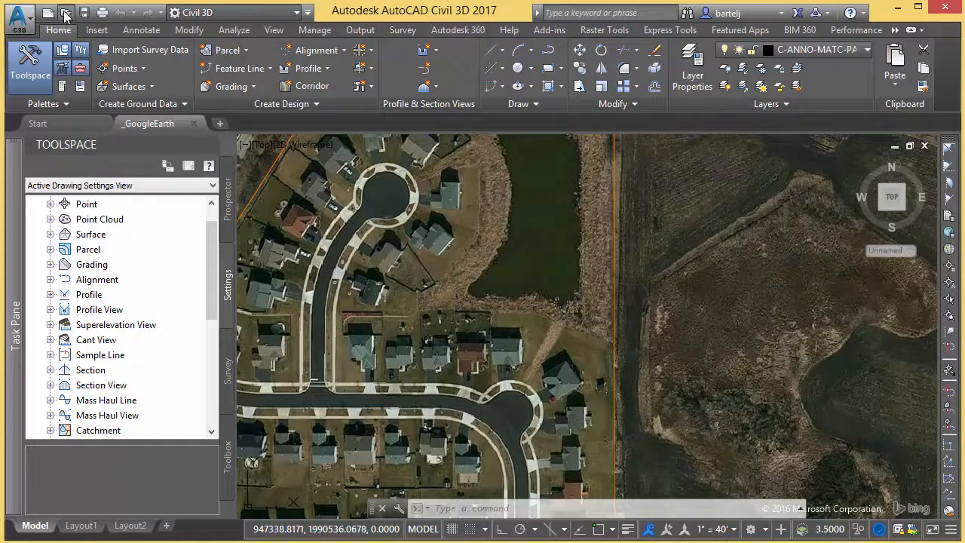
- Bring up the Select File dialog and launch its Tools > Find search for drawing files
click(66, 12)
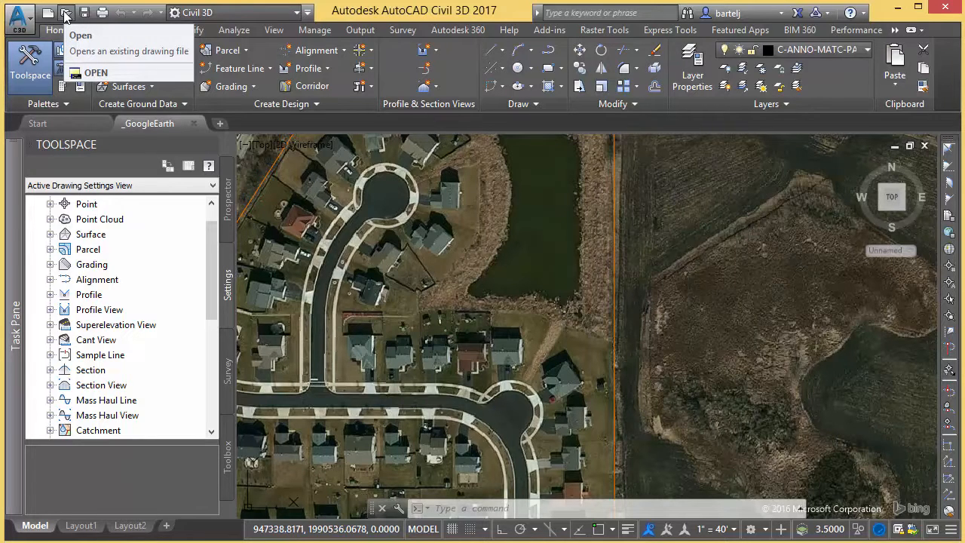
click(97, 73)
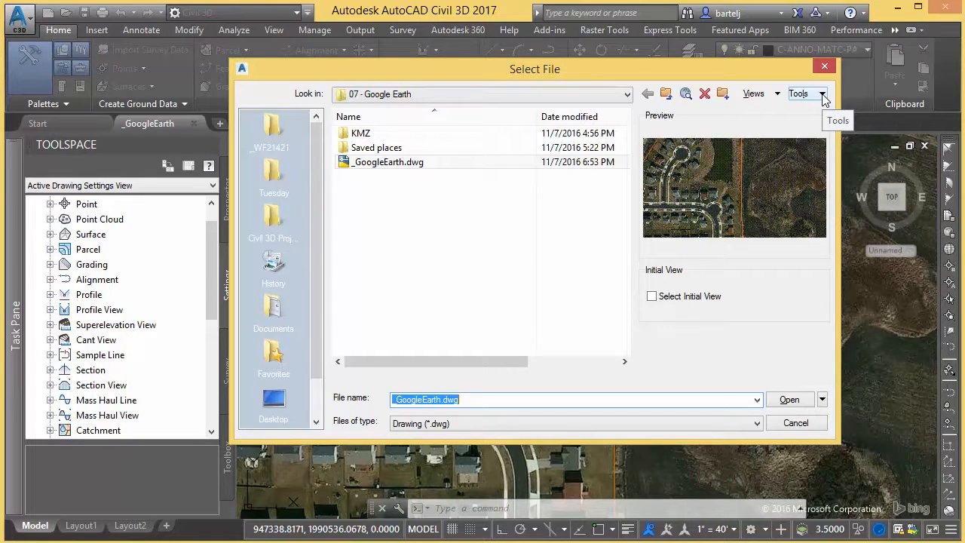
click(797, 93)
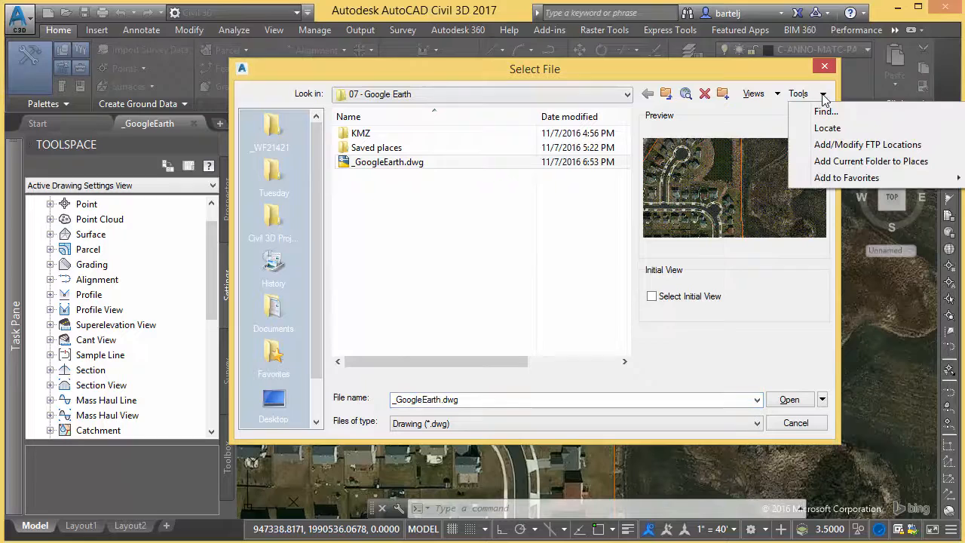
mouse_move(824, 112)
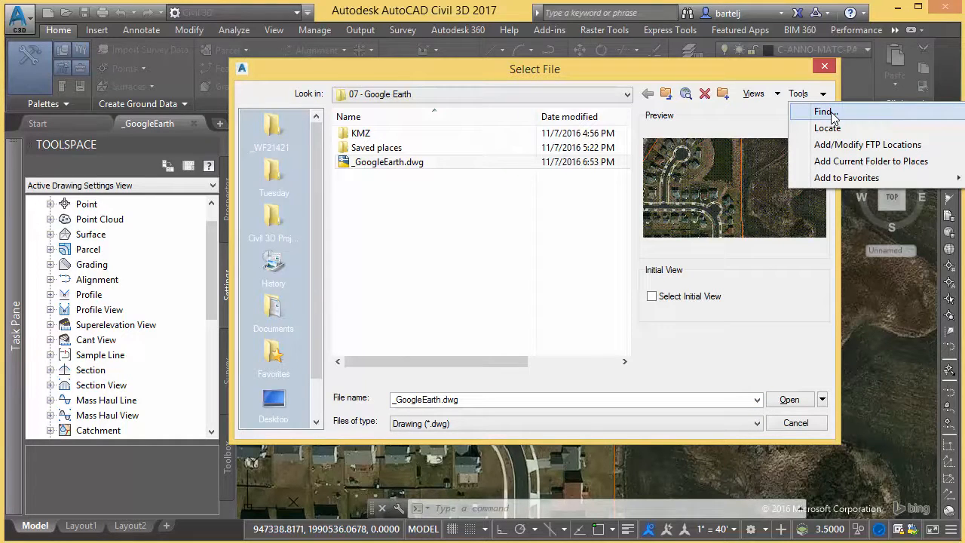
click(823, 111)
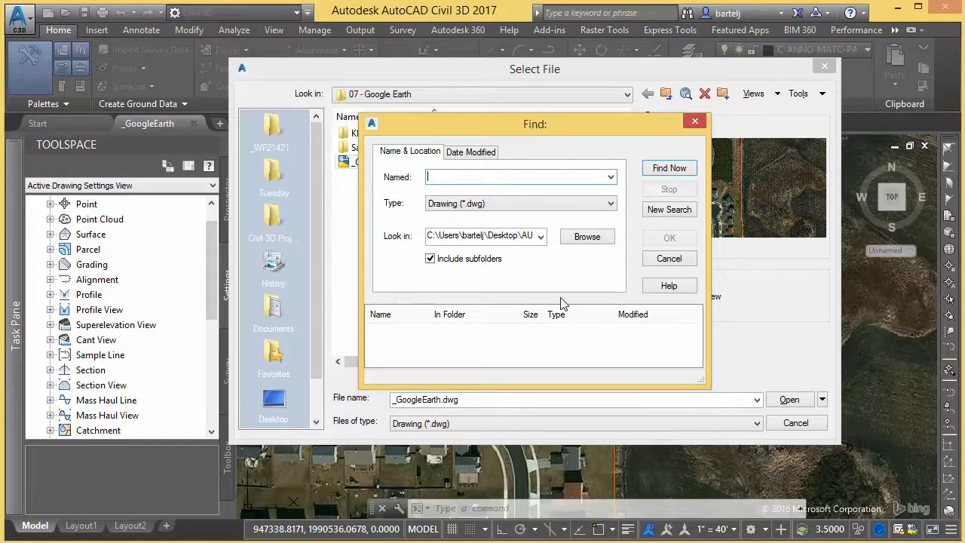
mouse_move(618, 208)
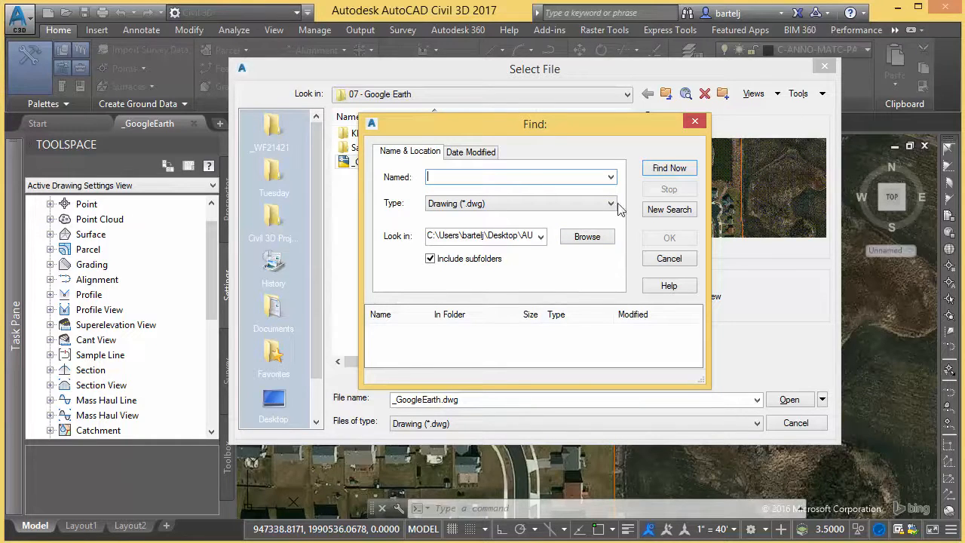
click(610, 204)
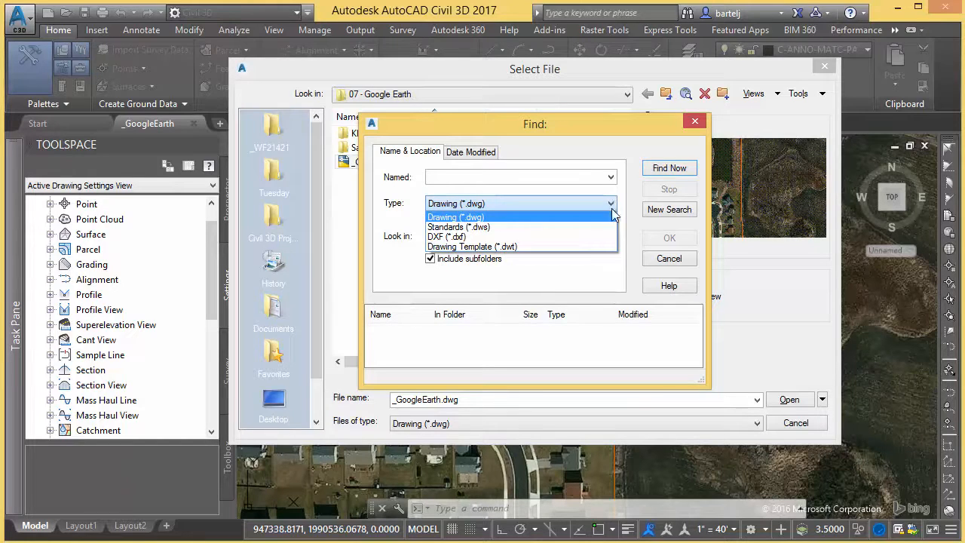
click(455, 217)
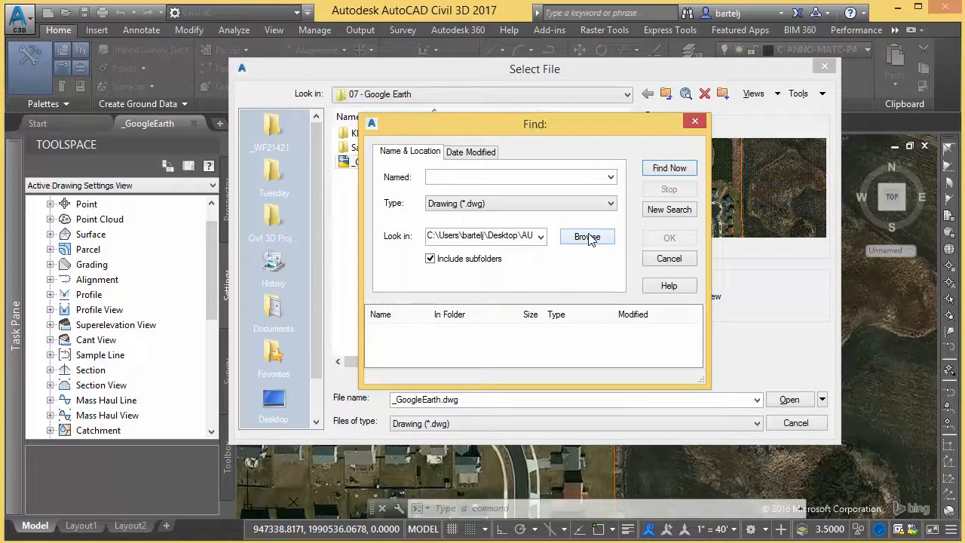
- Point the search at the Desktop folder, limited to files modified during the previous 2 days
click(586, 236)
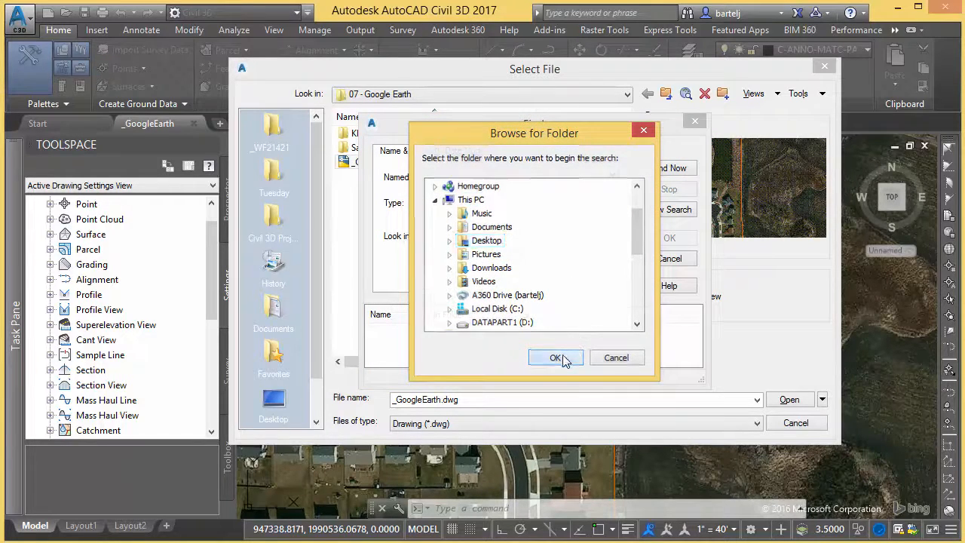
click(555, 357)
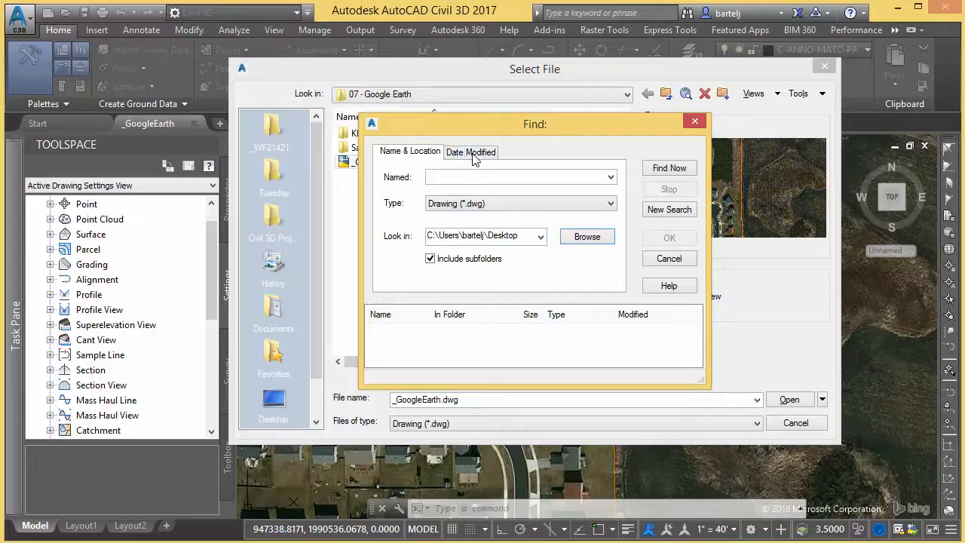
click(471, 151)
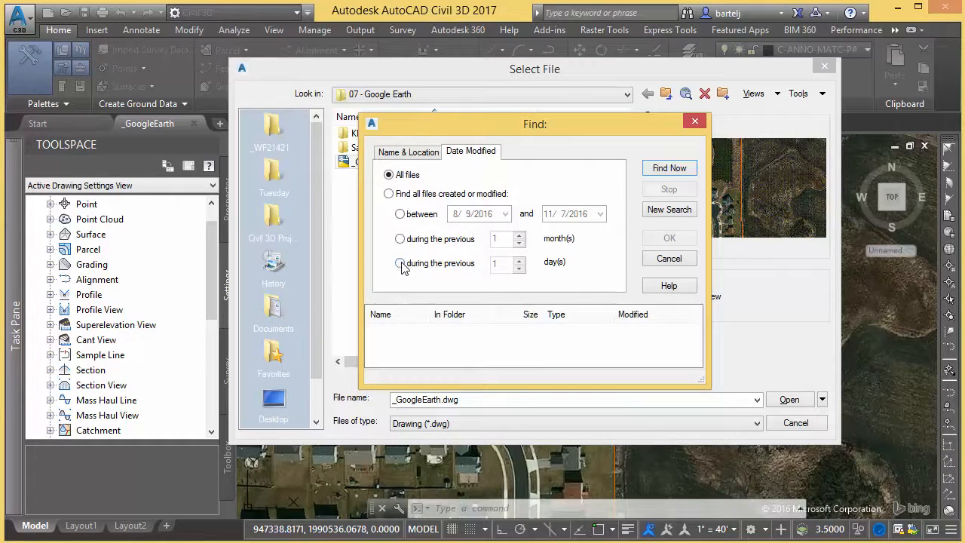
click(400, 262)
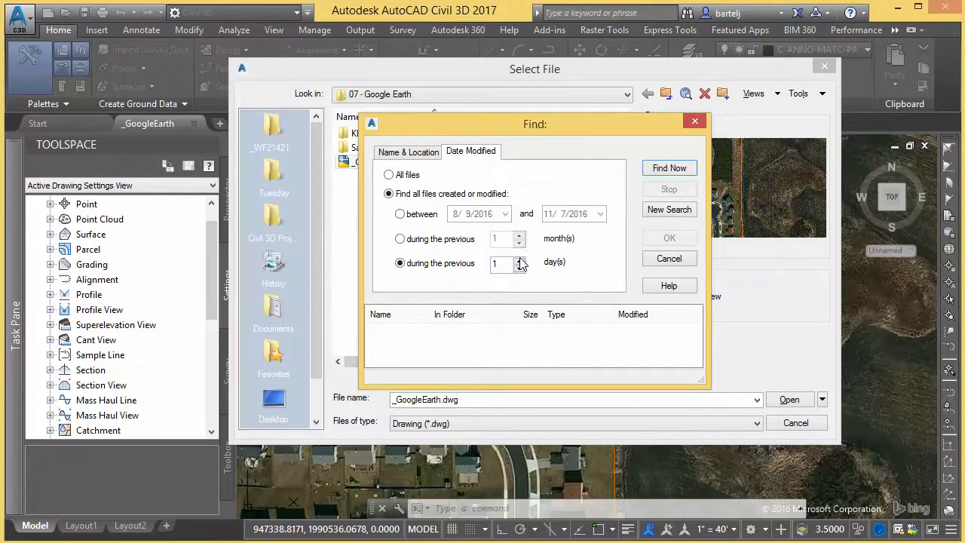
click(519, 260)
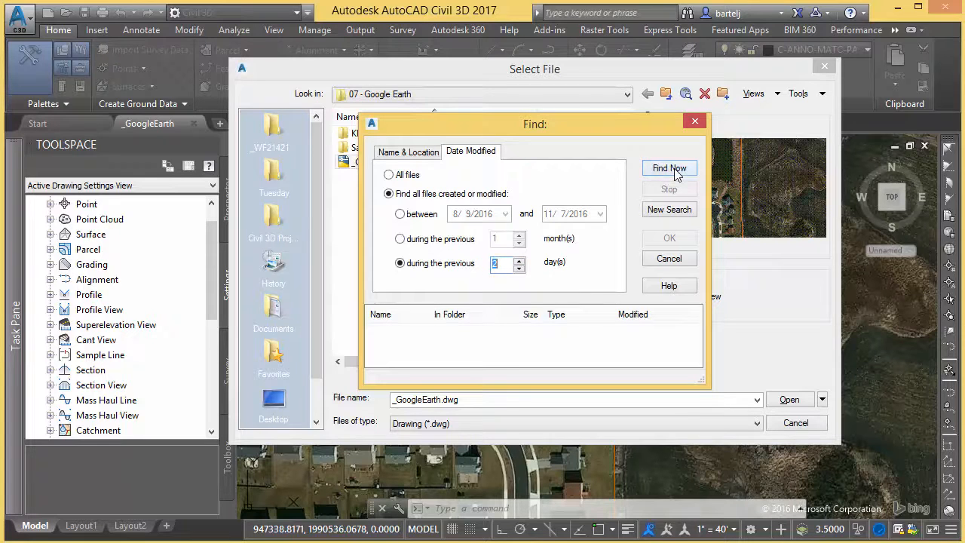
- Run Find Now and select the second of the 10 matching drawings in the results
click(670, 168)
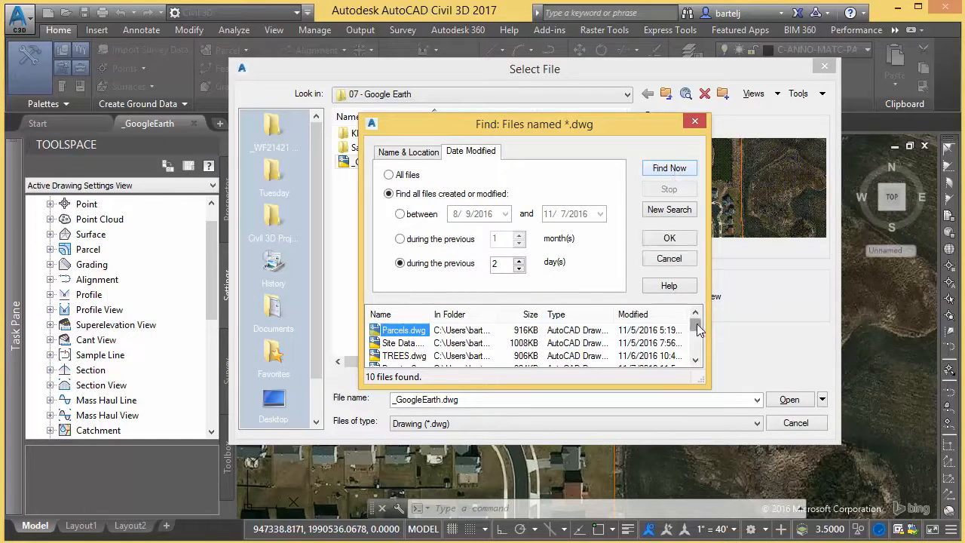
scroll(down, 3)
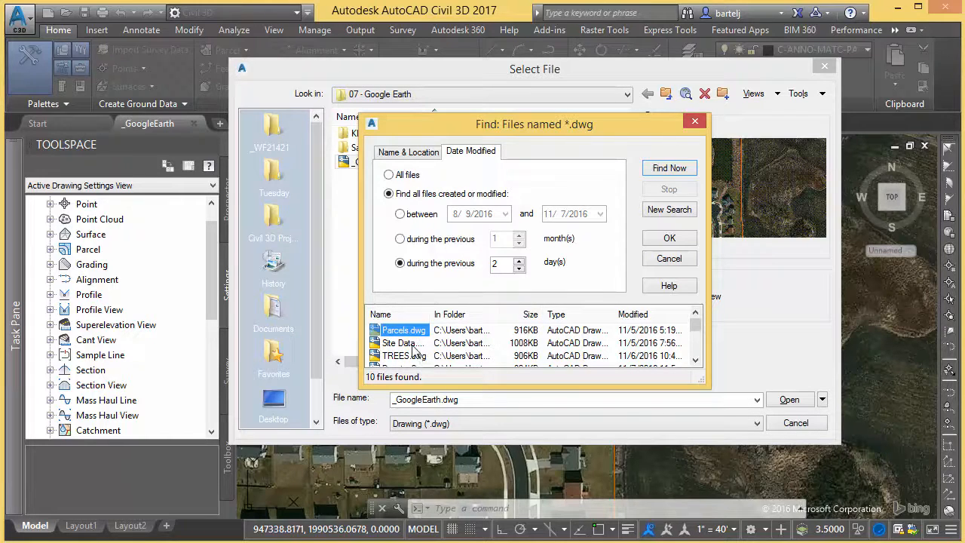
click(401, 343)
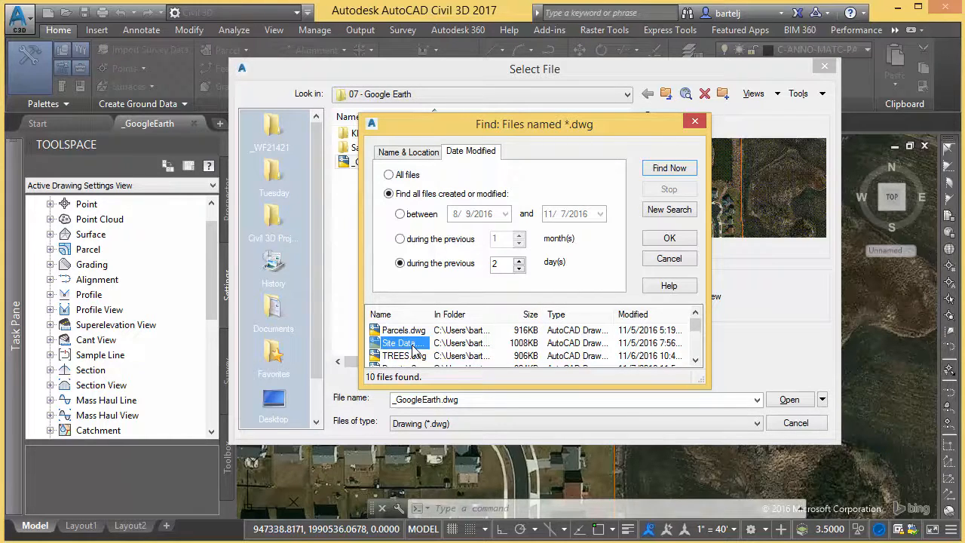